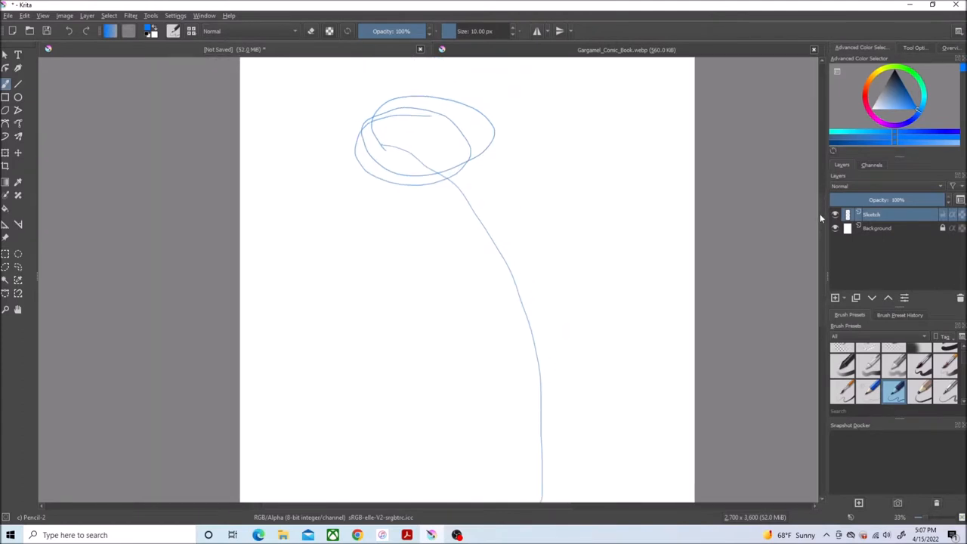
# Step: Sketch Gargamel's head outline, nose, mouth and face marks in blue
pyautogui.moveTo(423, 113); pyautogui.dragTo(446, 166)
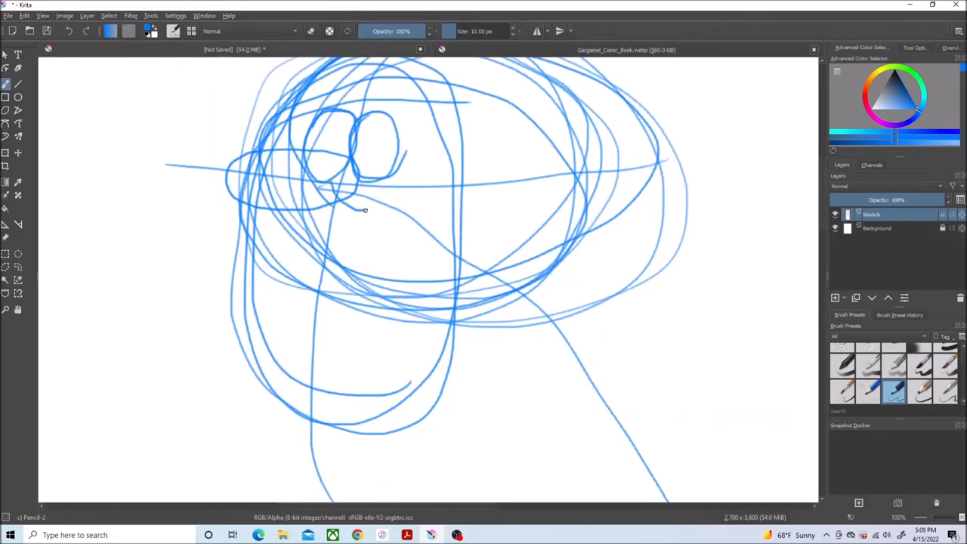
pyautogui.click(627, 49)
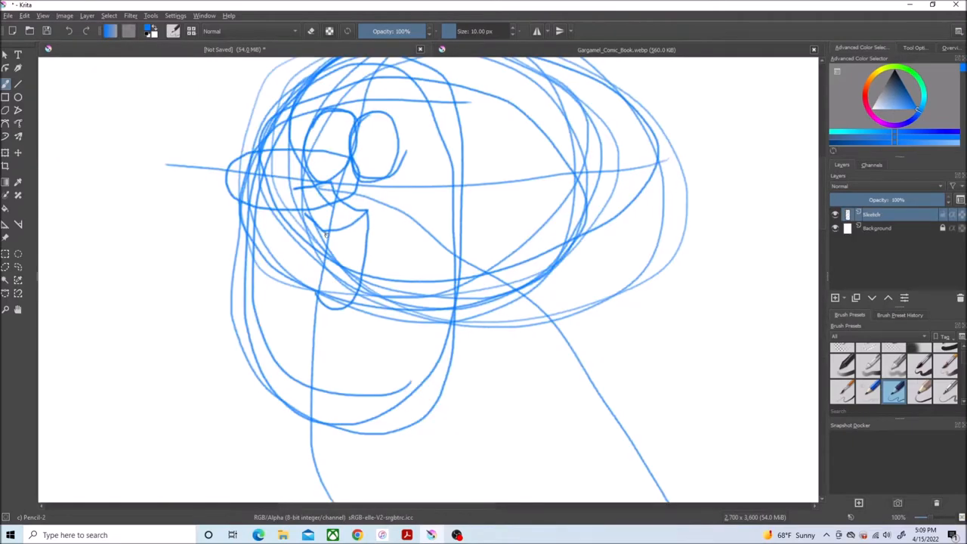
pyautogui.click(627, 49)
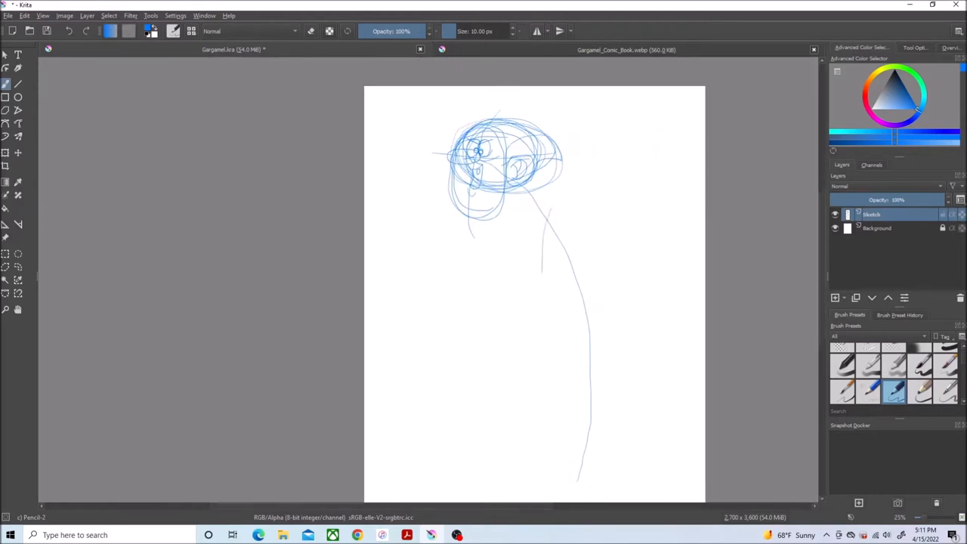
# Step: Sketch the legs and feet, then the arms and robe below the head
pyautogui.moveTo(544, 204); pyautogui.dragTo(589, 310)
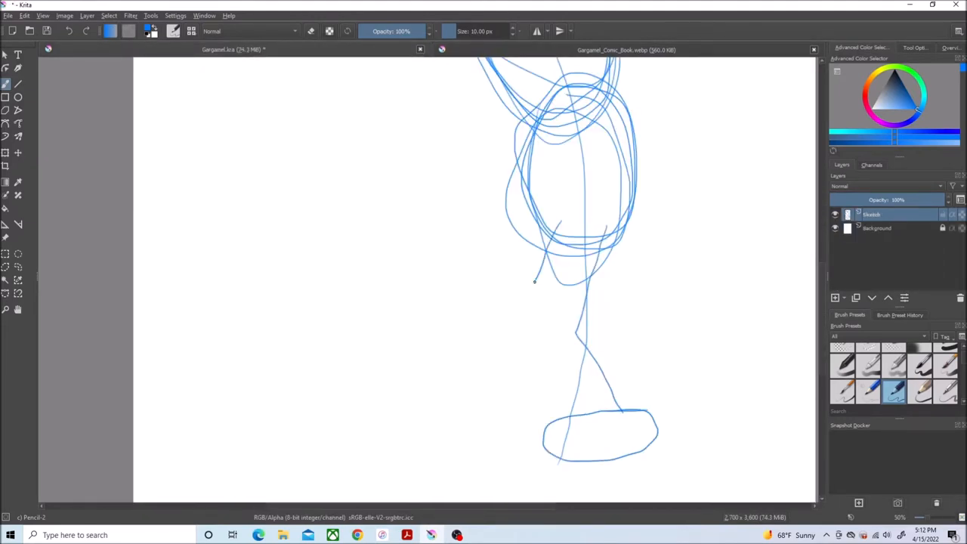
pyautogui.scroll(-3)
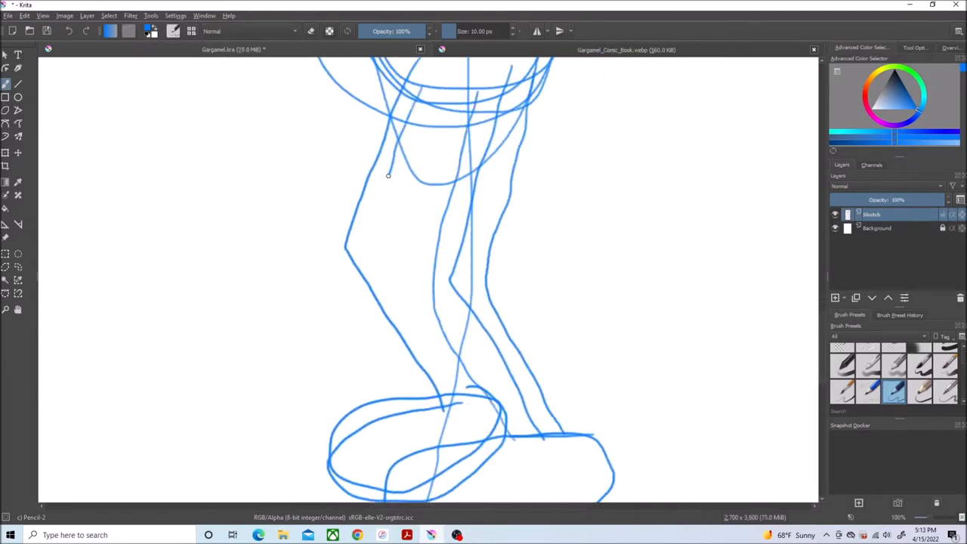
pyautogui.scroll(-3)
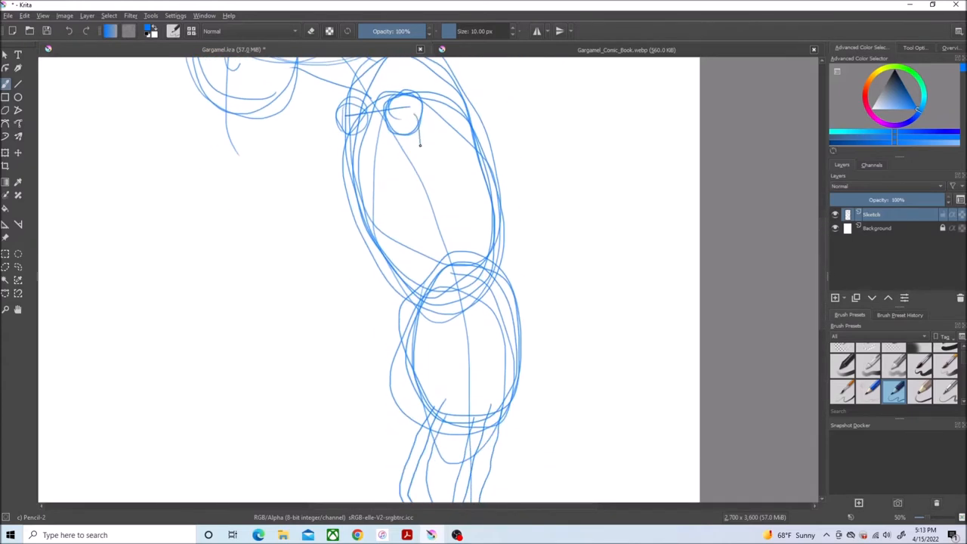
pyautogui.moveTo(423, 136); pyautogui.dragTo(318, 302)
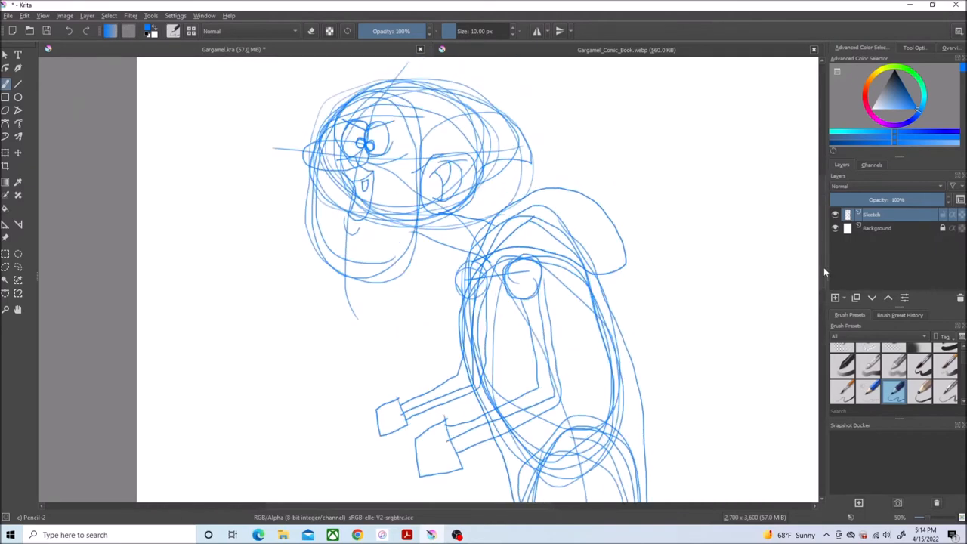
pyautogui.moveTo(18, 257)
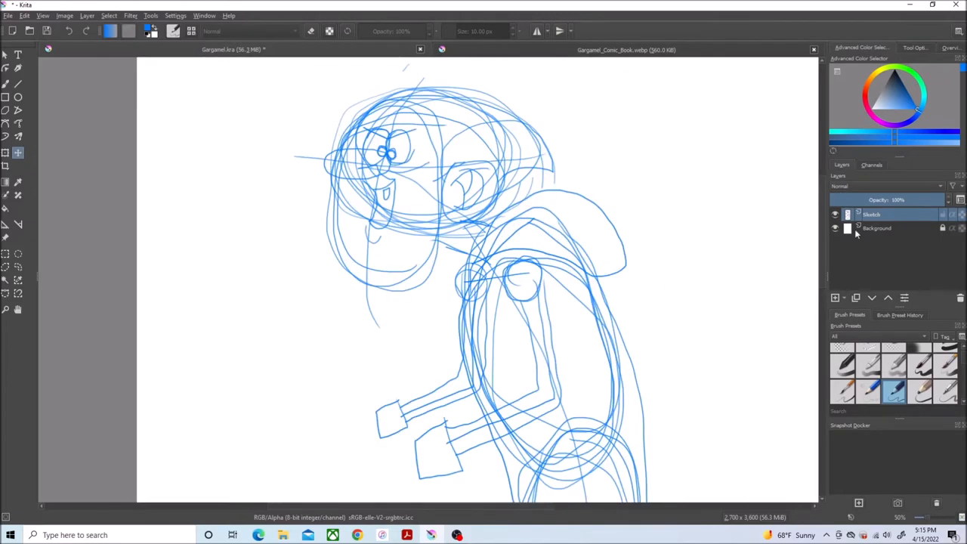
# Step: Add a new layer above the sketch for the line art
pyautogui.click(87, 15)
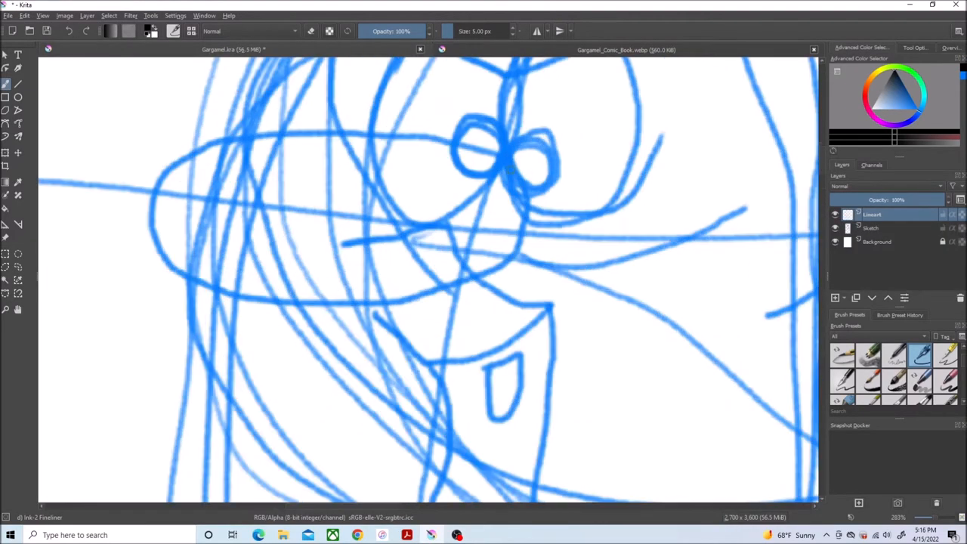
# Step: Ink the nose, face lines, mouth, chin and inner ear curve in black
pyautogui.moveTo(181, 181); pyautogui.dragTo(400, 305)
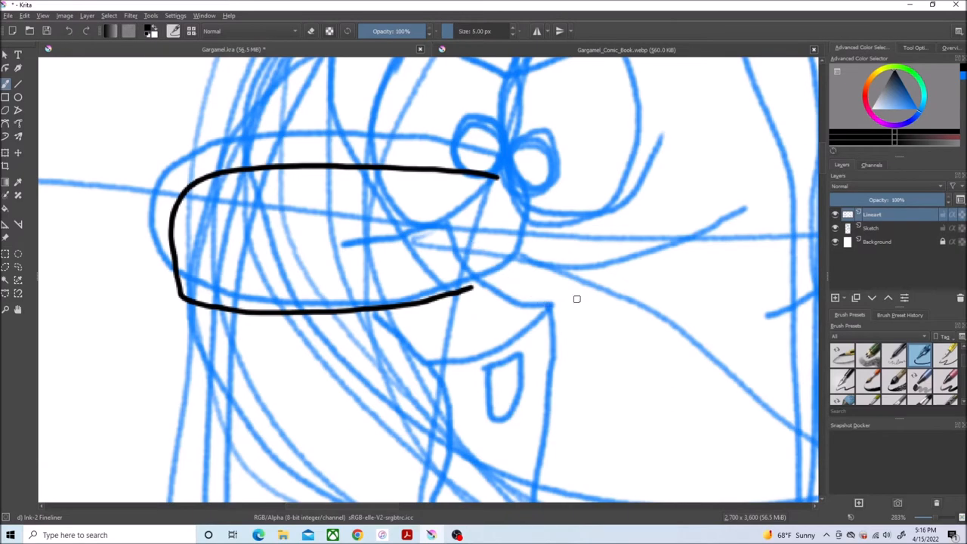
pyautogui.moveTo(464, 227); pyautogui.dragTo(562, 306)
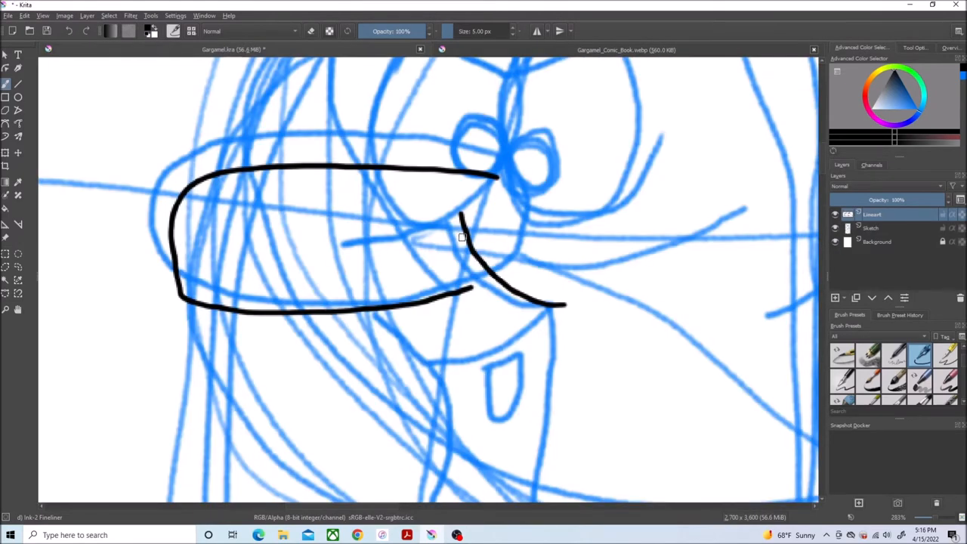
pyautogui.moveTo(483, 222); pyautogui.dragTo(355, 248)
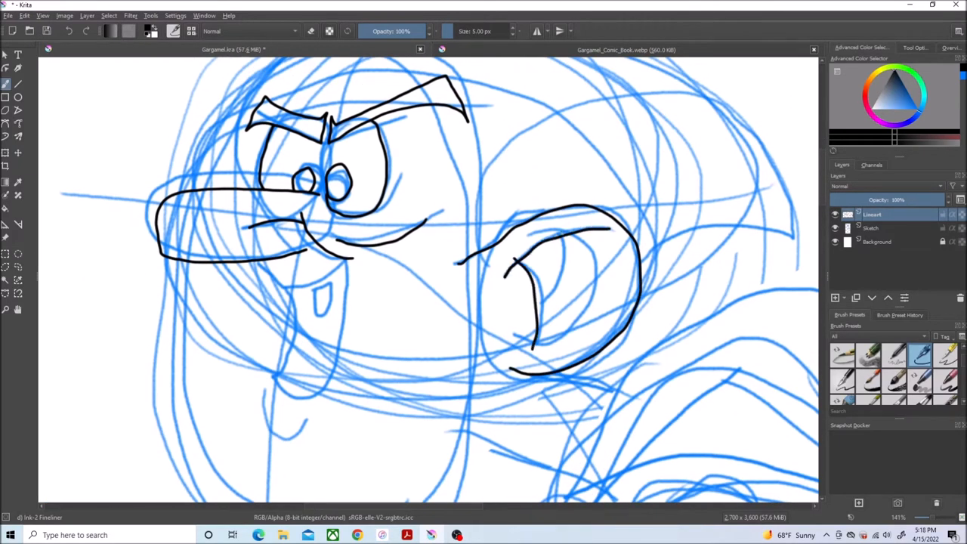
pyautogui.moveTo(847, 214)
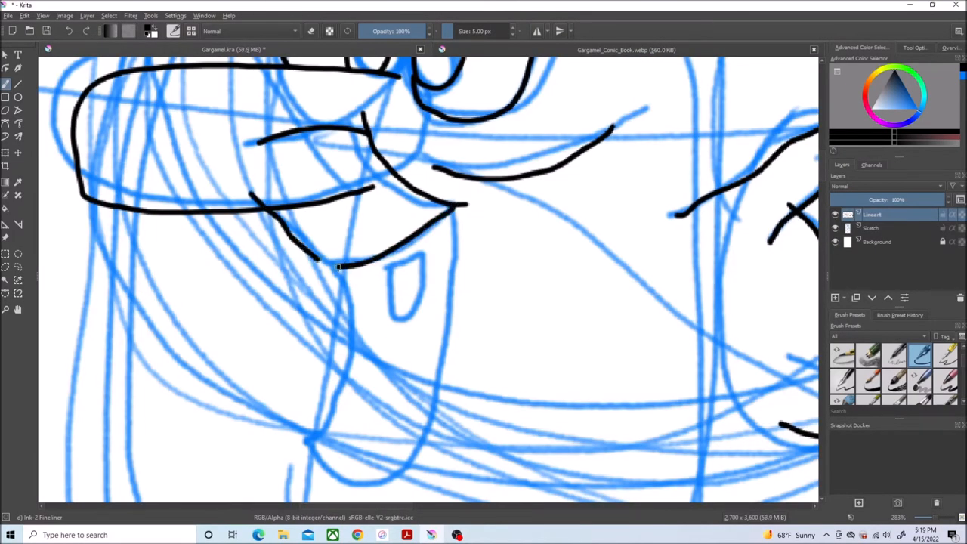
pyautogui.moveTo(336, 265); pyautogui.dragTo(302, 446)
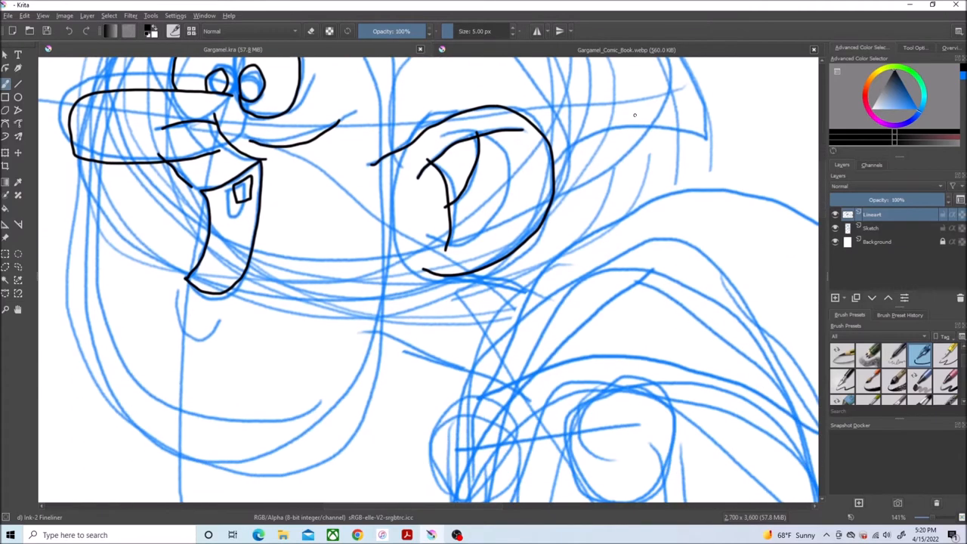
pyautogui.moveTo(174, 294); pyautogui.dragTo(185, 336)
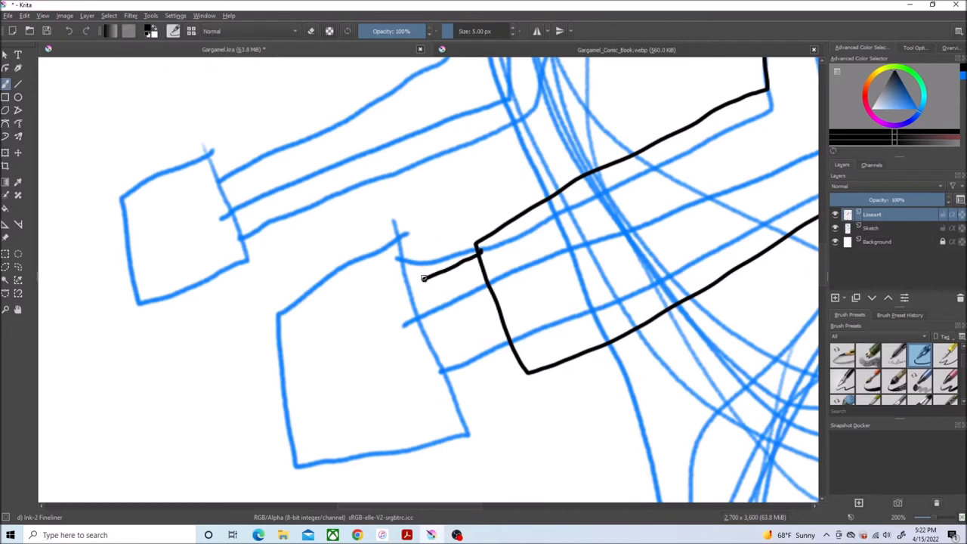
# Step: Ink the arm outline to the hand and the robe's hem above the feet
pyautogui.moveTo(268, 316); pyautogui.dragTo(427, 275)
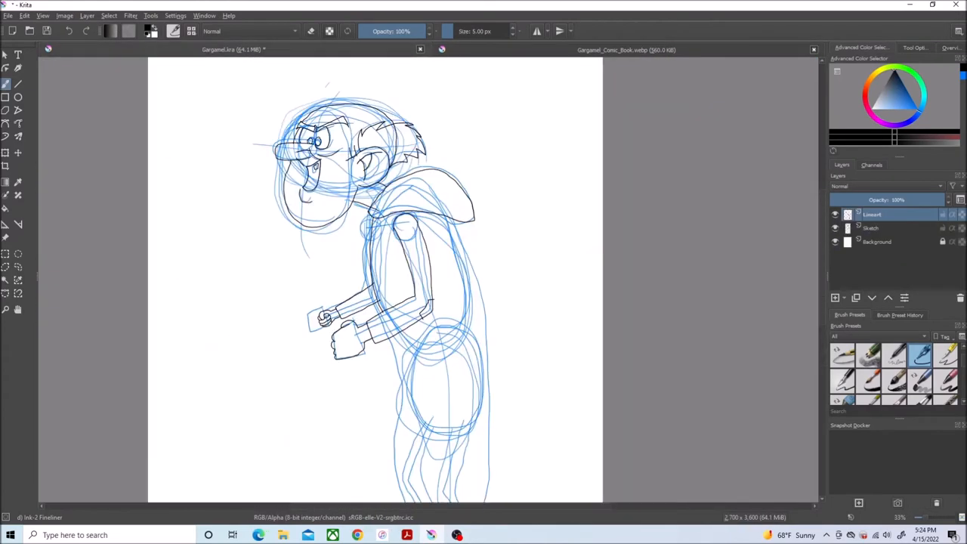
pyautogui.scroll(-3)
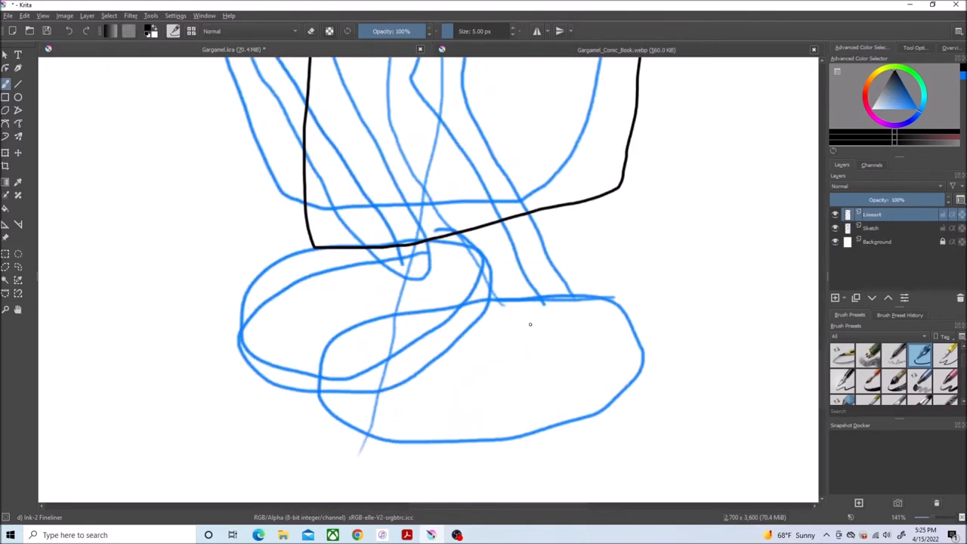
pyautogui.moveTo(483, 309); pyautogui.dragTo(574, 302)
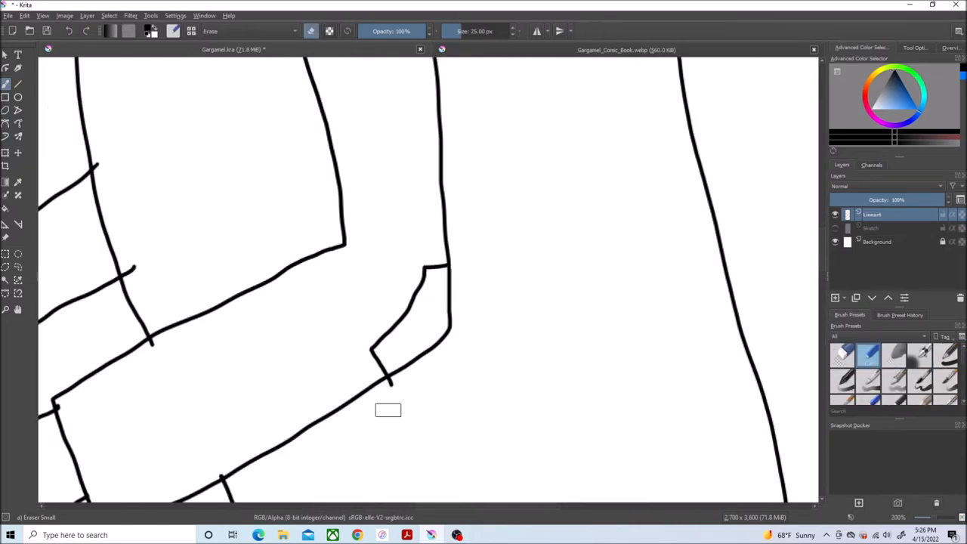
pyautogui.moveTo(151, 347)
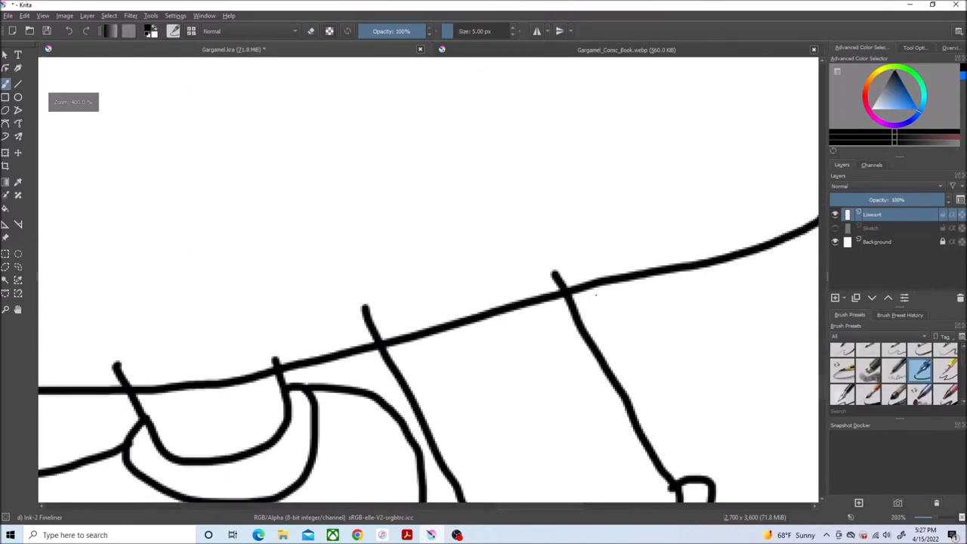
# Step: Draw a black robe outline stroke and switch tools for cleanup
pyautogui.moveTo(555, 272); pyautogui.dragTo(582, 257)
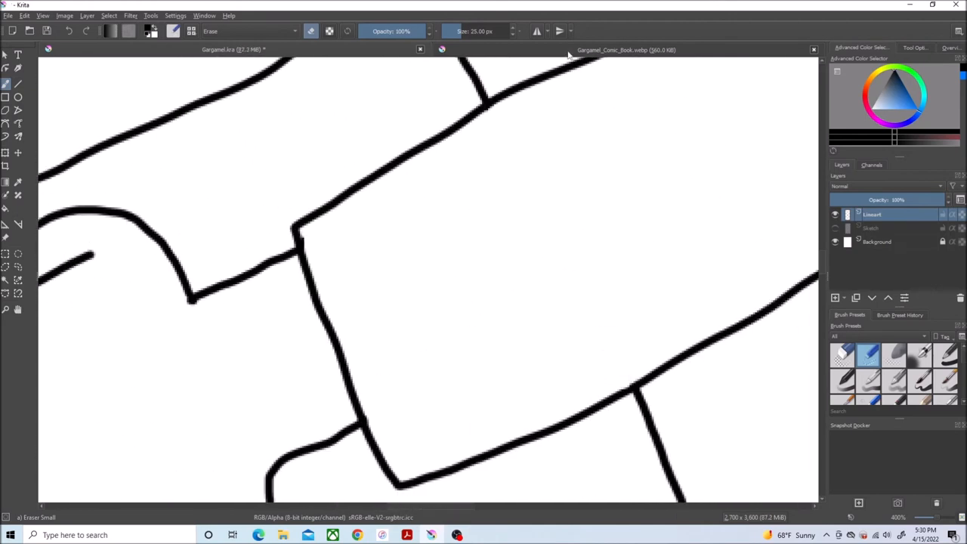
pyautogui.click(625, 49)
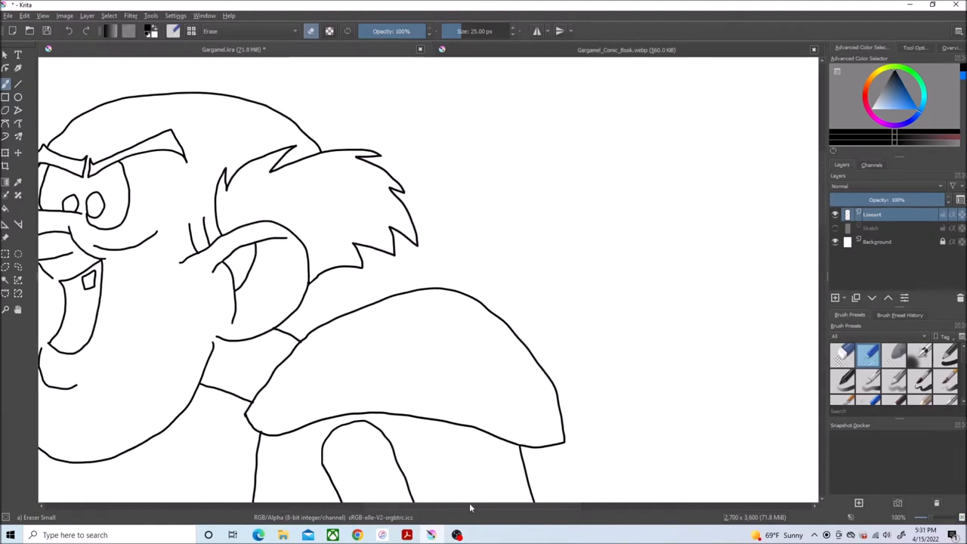
# Step: Add the Color layer below Lineart and select the outline near the line tips
pyautogui.click(86, 15)
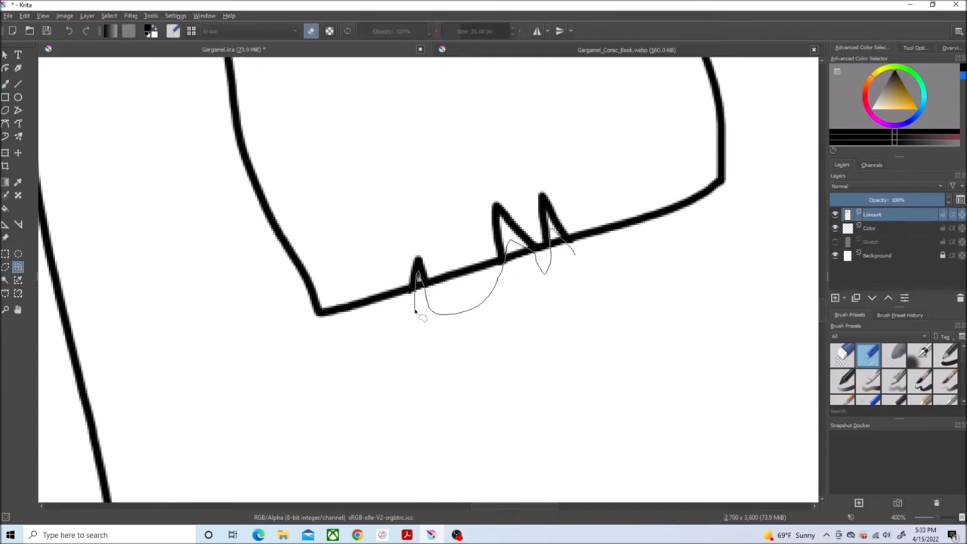
pyautogui.click(109, 15)
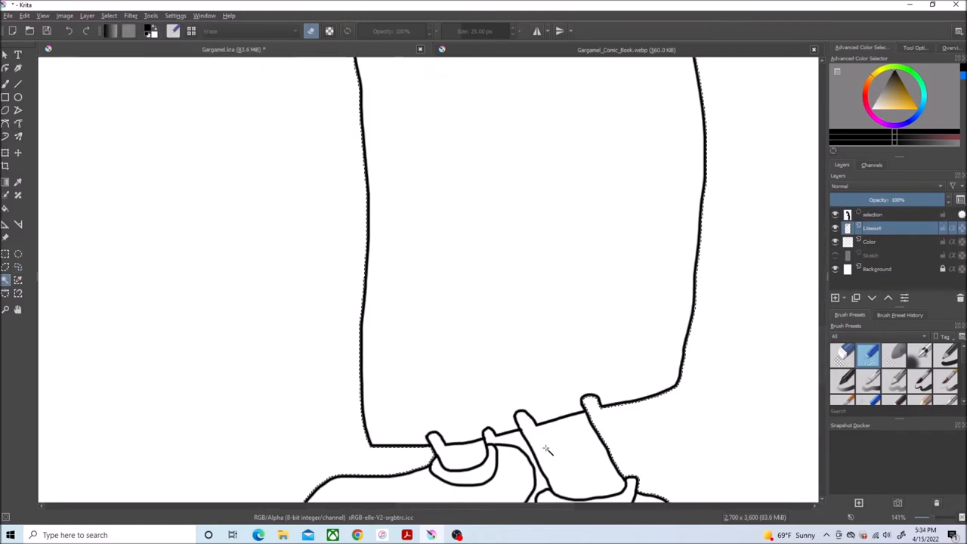
# Step: Select the figure area and fill the skin peach on the Color layer
pyautogui.click(111, 15)
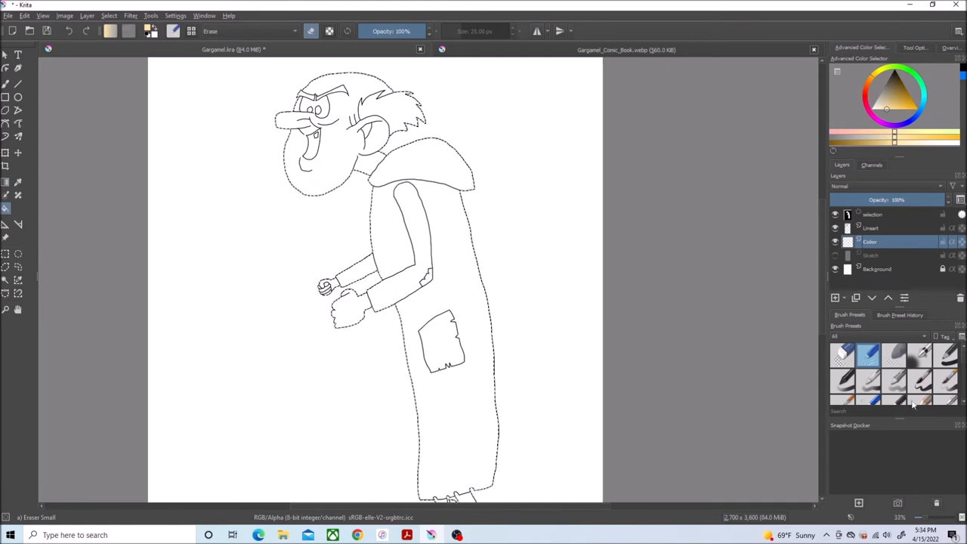
pyautogui.click(338, 136)
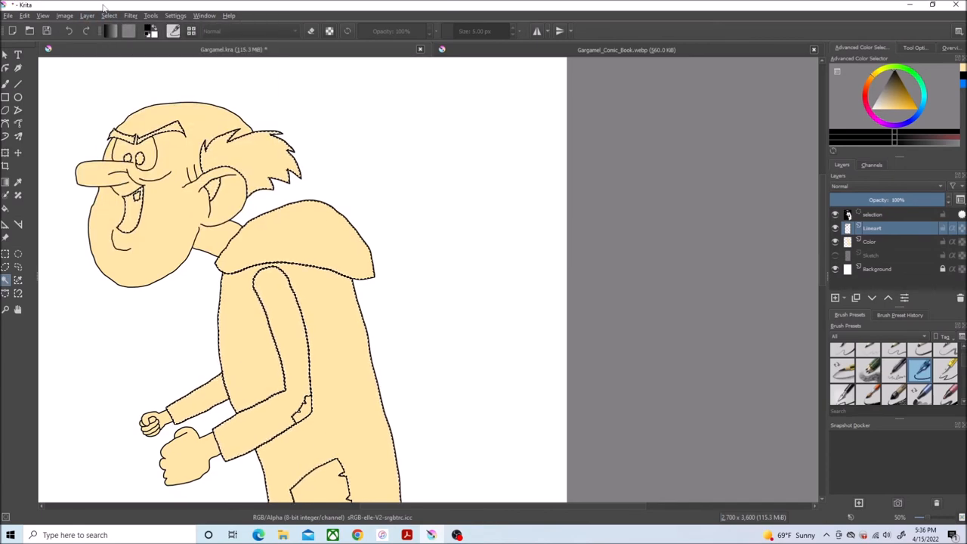
pyautogui.click(869, 241)
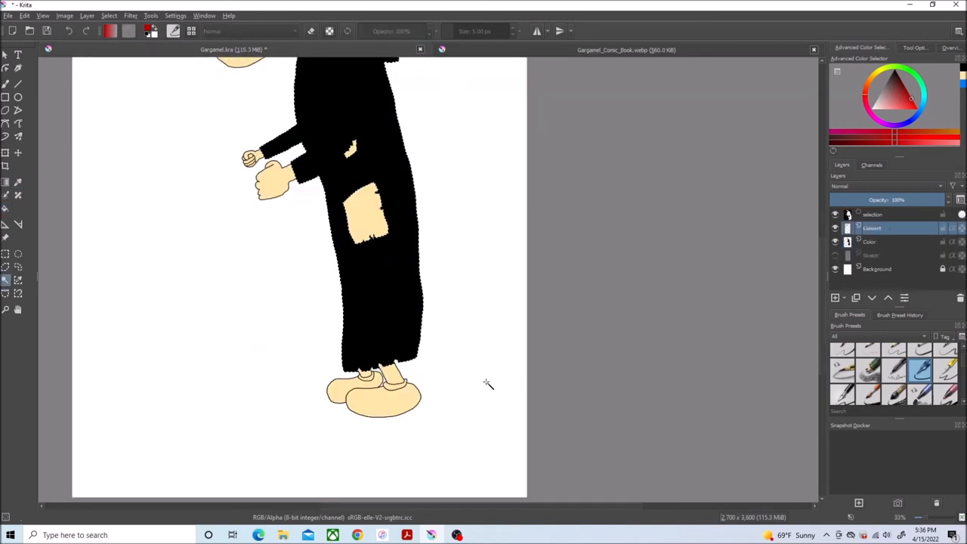
# Step: Hide the Color layer to work on the robe lines on Lineart
pyautogui.click(113, 16)
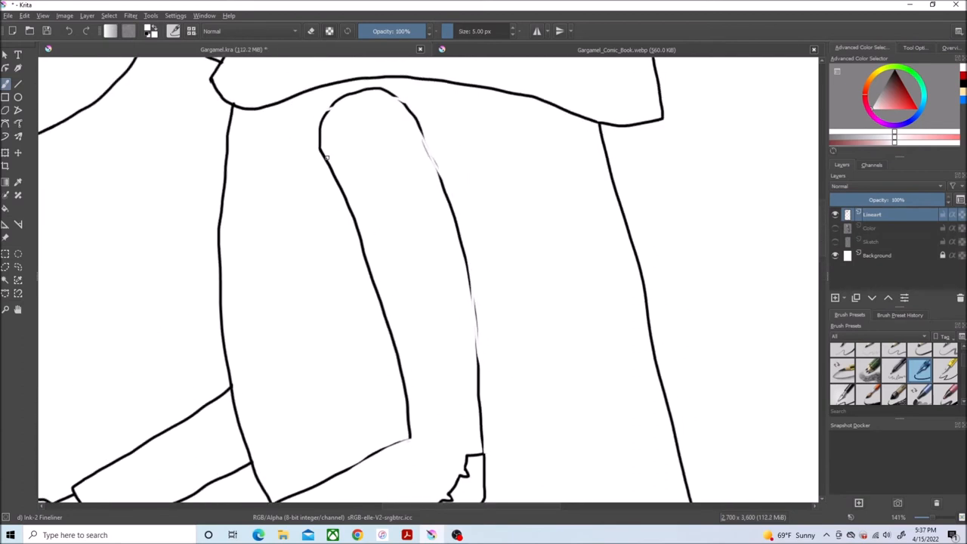
pyautogui.moveTo(250, 454)
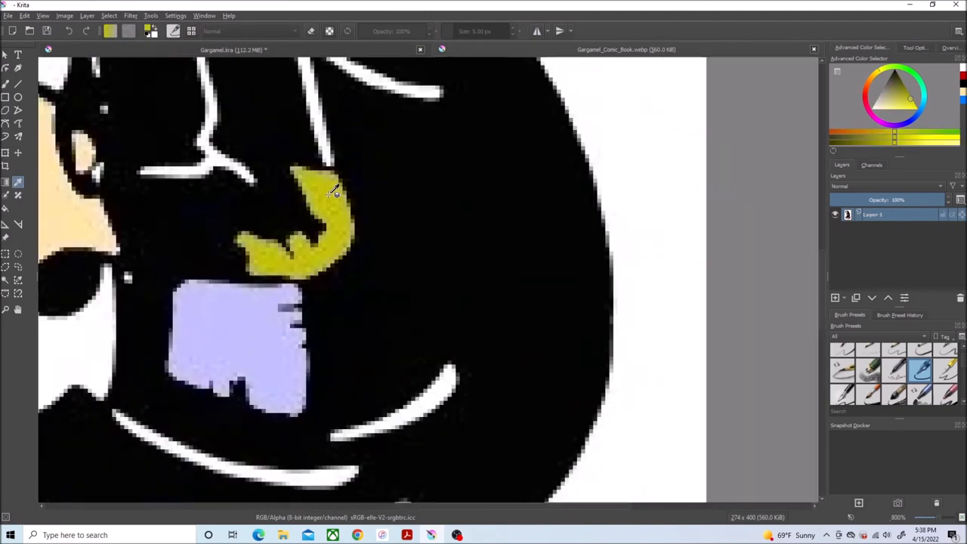
# Step: Sample yellow from the reference and paint the sleeve patch
pyautogui.click(108, 15)
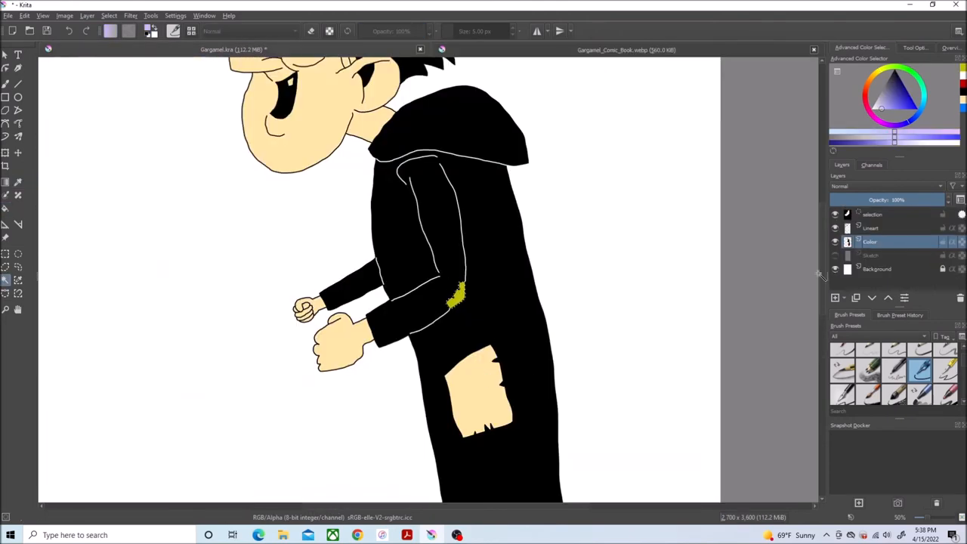
pyautogui.click(872, 228)
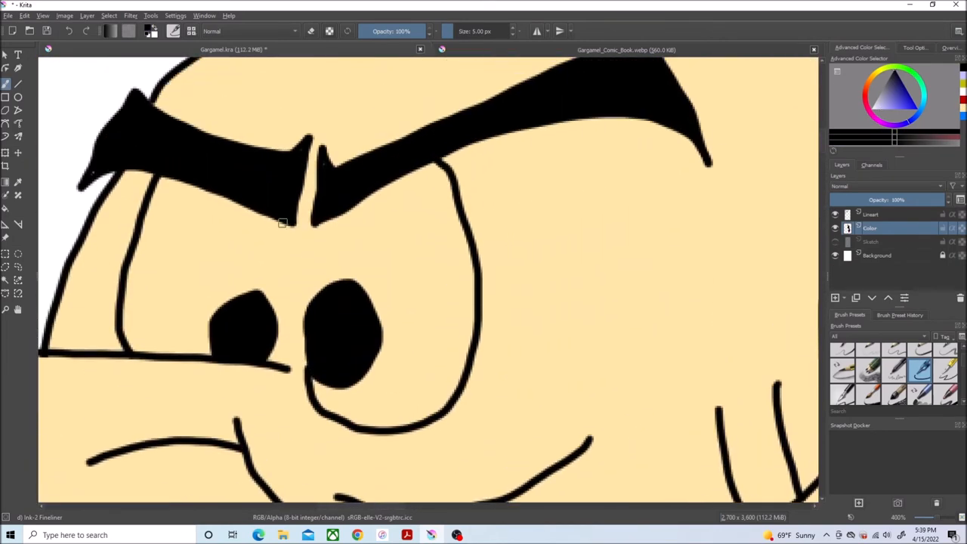
pyautogui.scroll(-3)
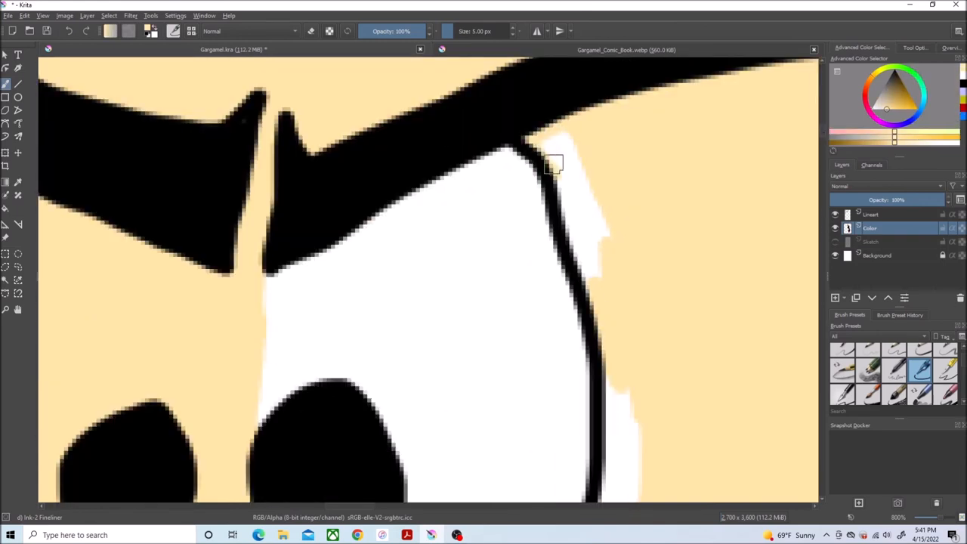
# Step: Paint white inside the eye, lasso and bucket-fill the eye area white, deselect, then touch up the edges
pyautogui.moveTo(563, 151); pyautogui.dragTo(589, 226)
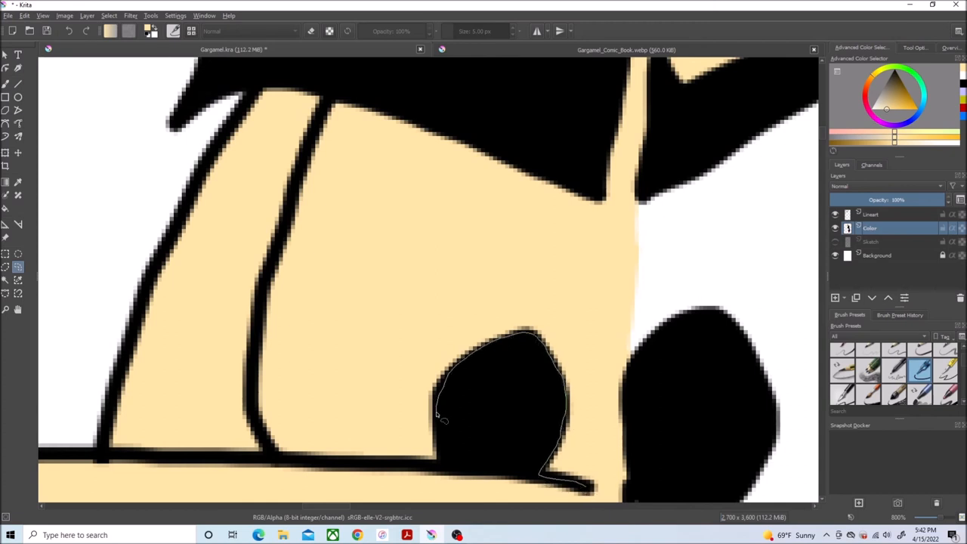
pyautogui.moveTo(442, 419); pyautogui.dragTo(604, 212)
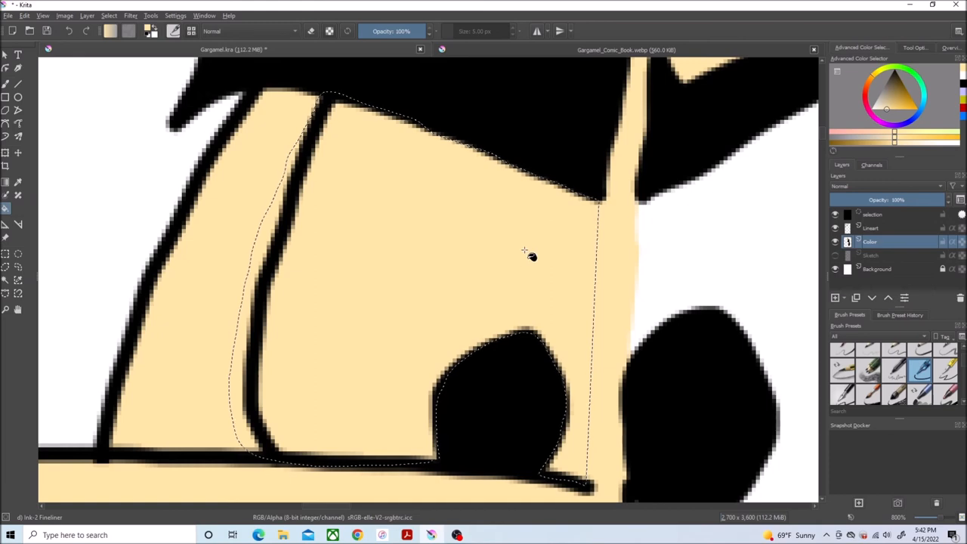
pyautogui.click(111, 15)
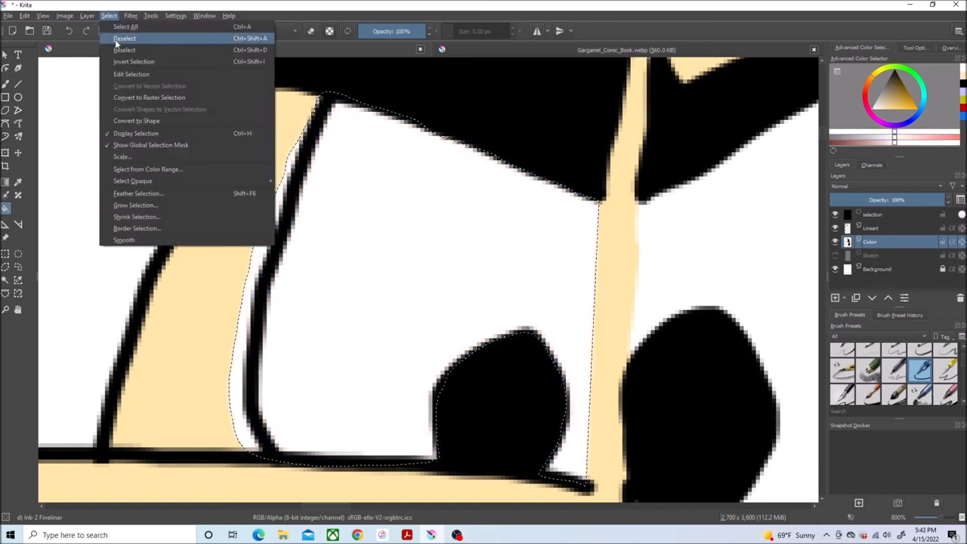
pyautogui.click(134, 35)
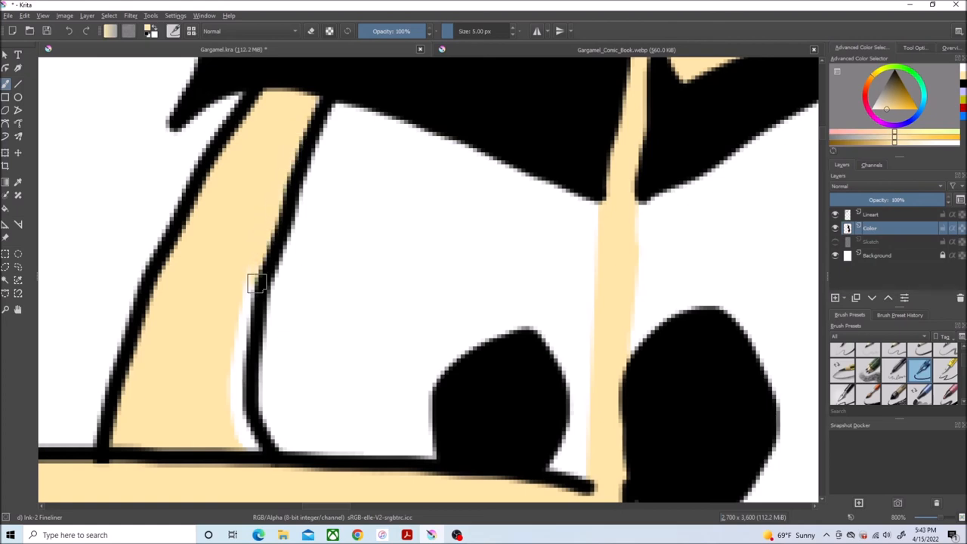
pyautogui.moveTo(256, 287); pyautogui.dragTo(166, 438)
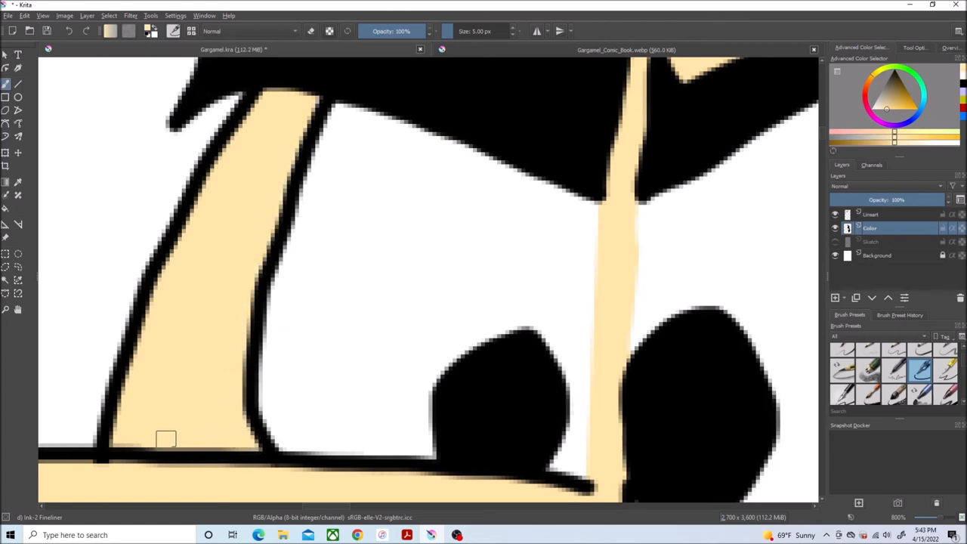